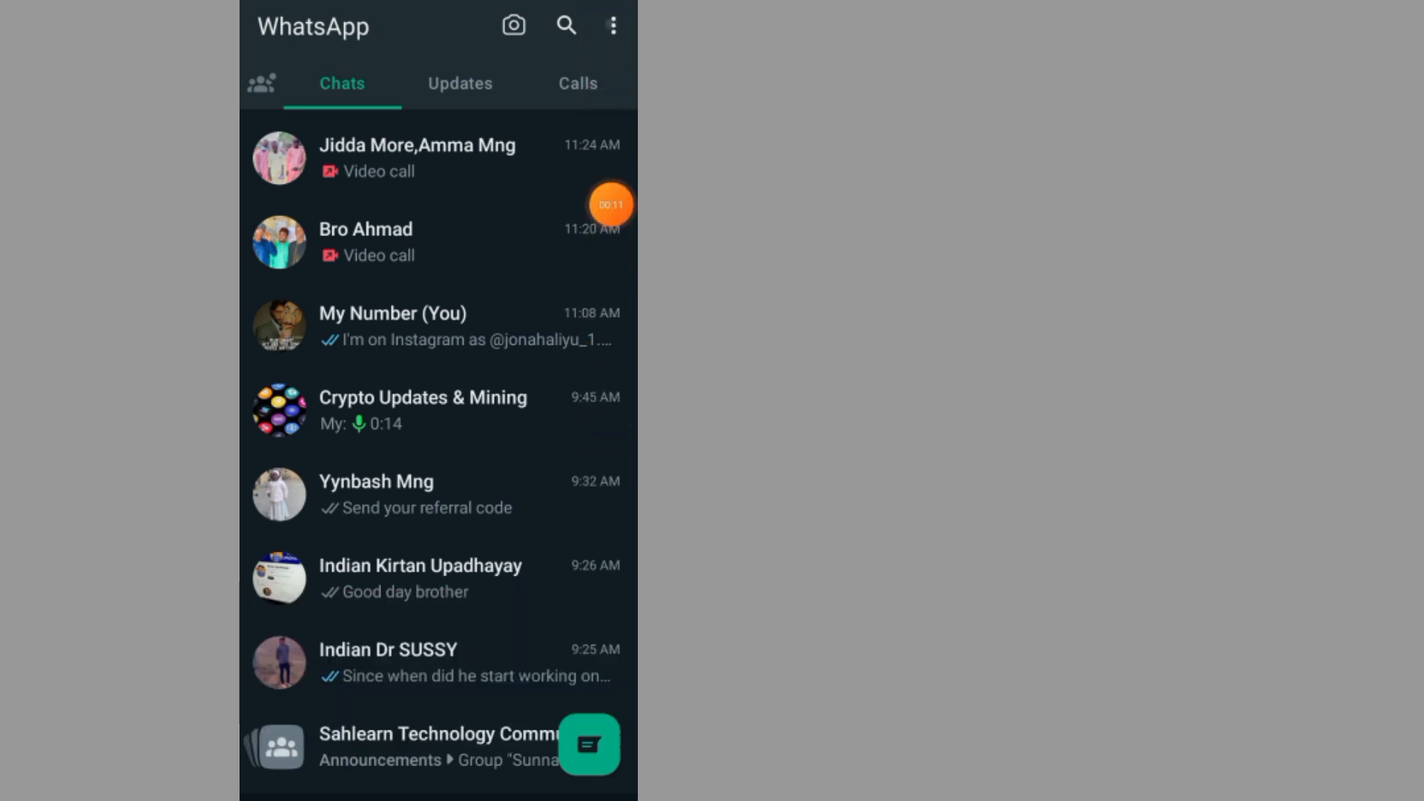
# - Go to Settings > Chats and scroll down to the Chat history section
pyautogui.click(611, 25)
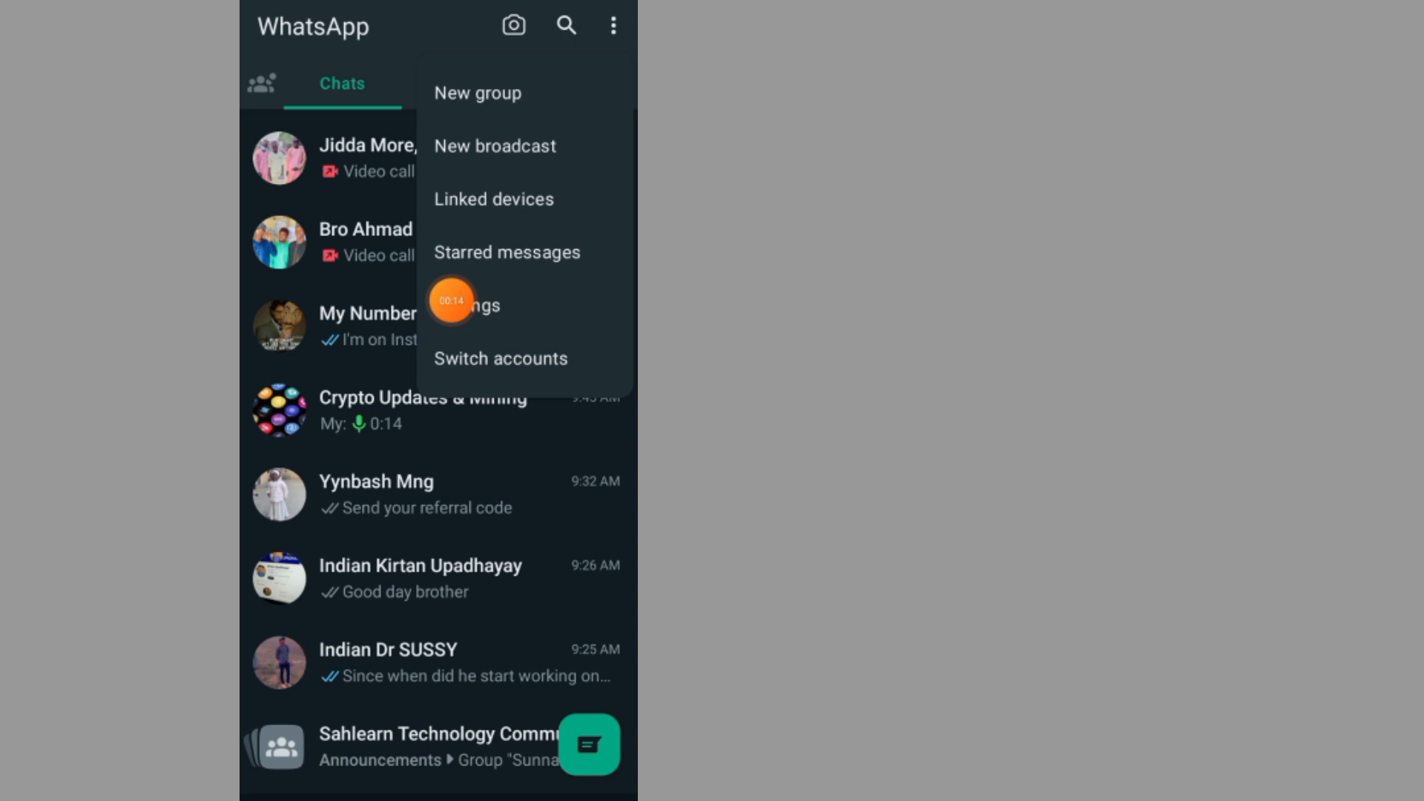
pyautogui.click(481, 306)
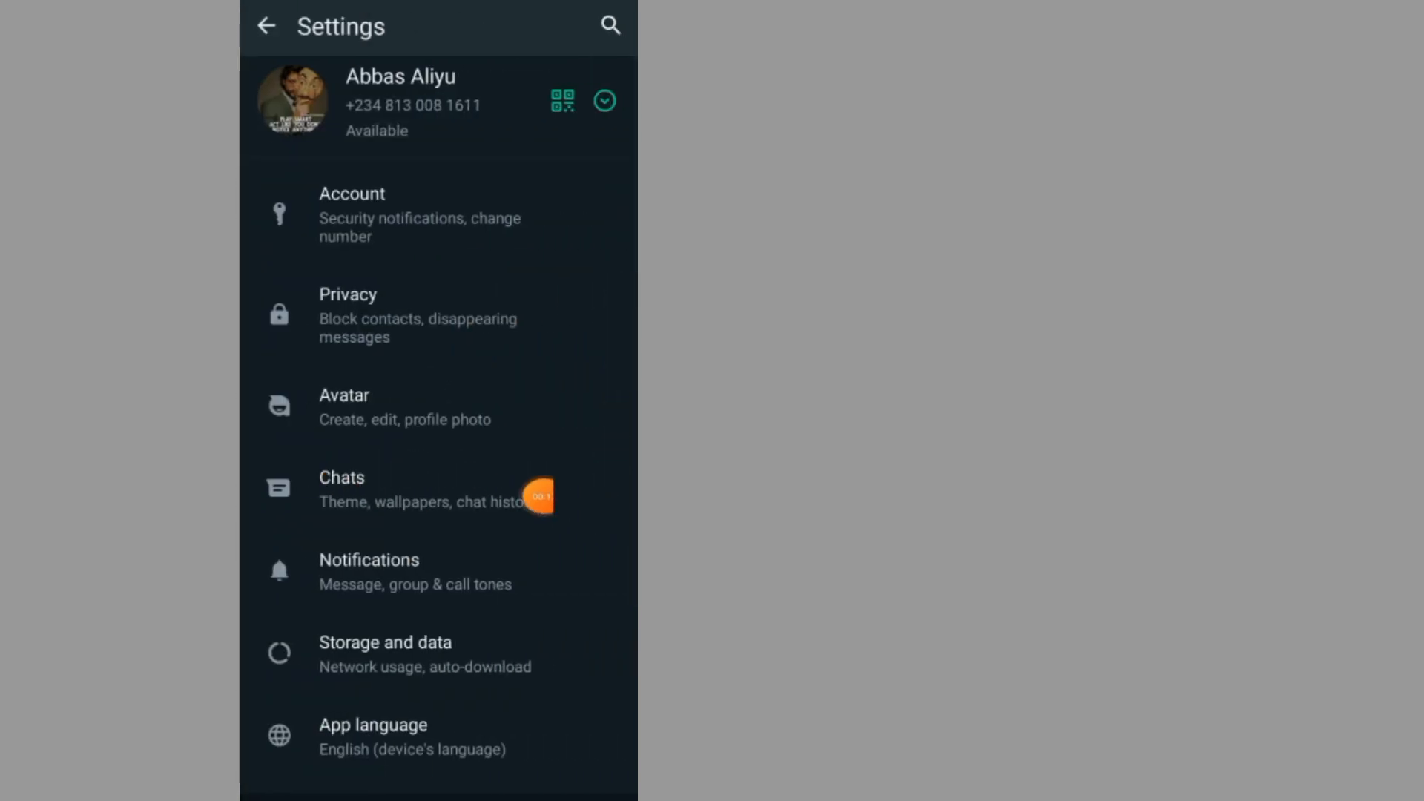
pyautogui.click(342, 477)
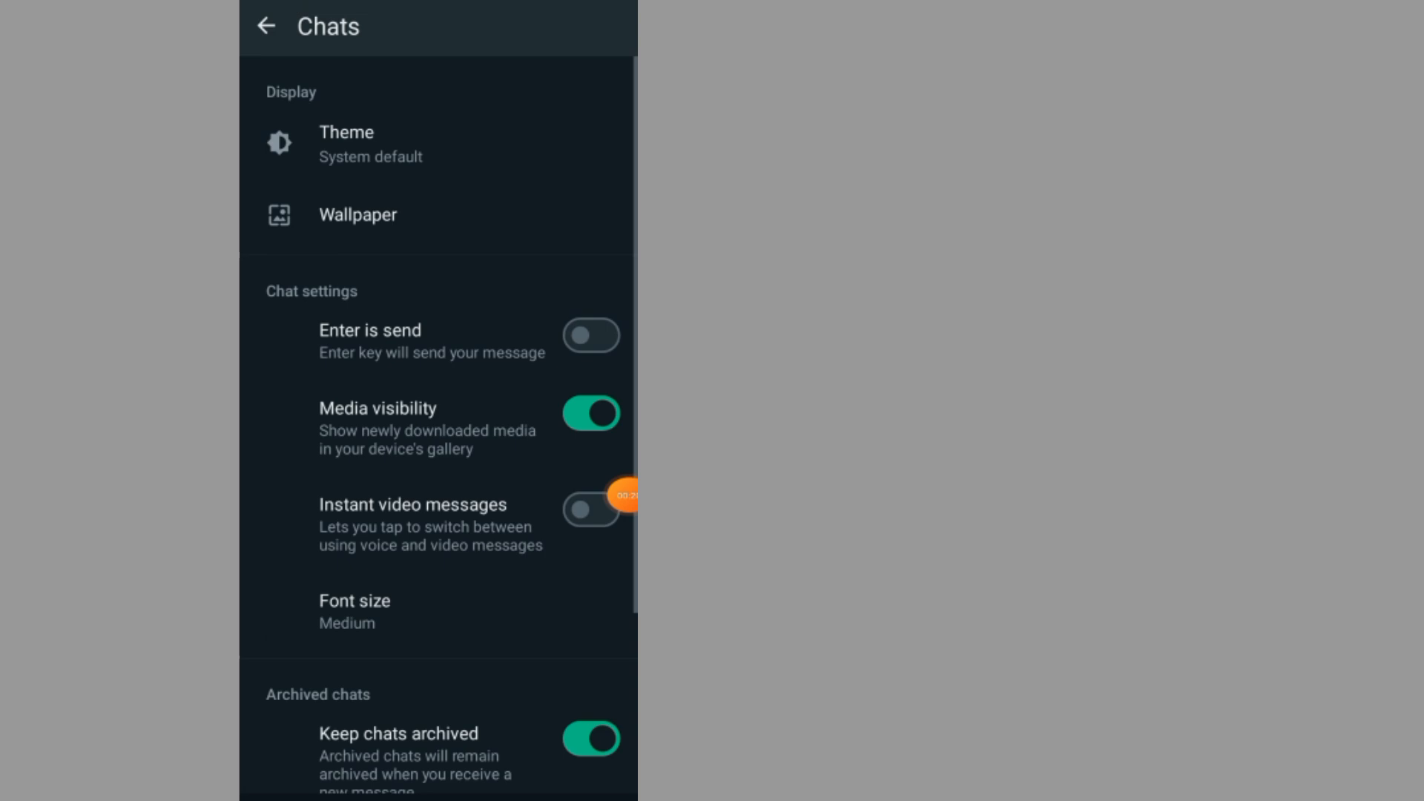
pyautogui.scroll(-3)
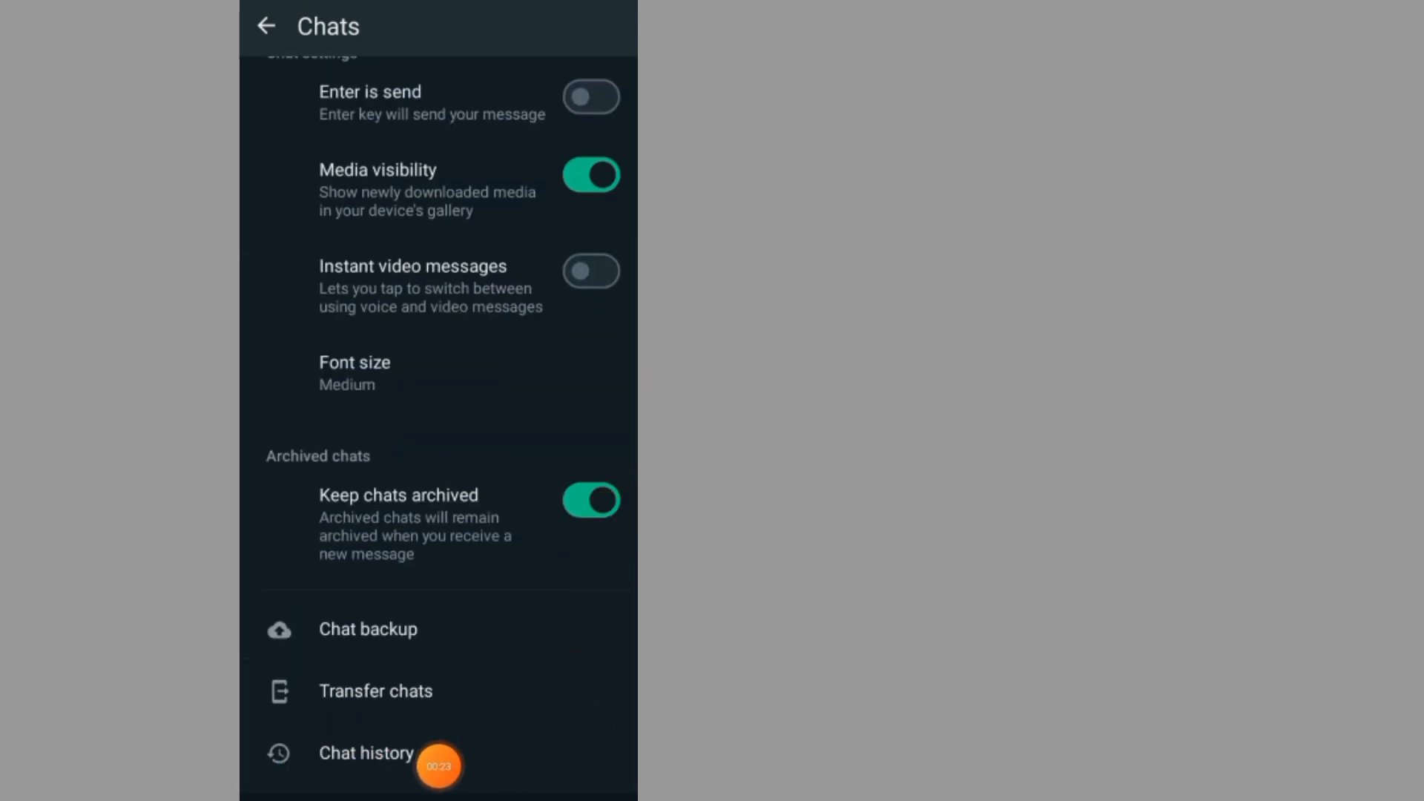
# - Open Chat history and choose Export chat to reach the media prompt
pyautogui.click(367, 752)
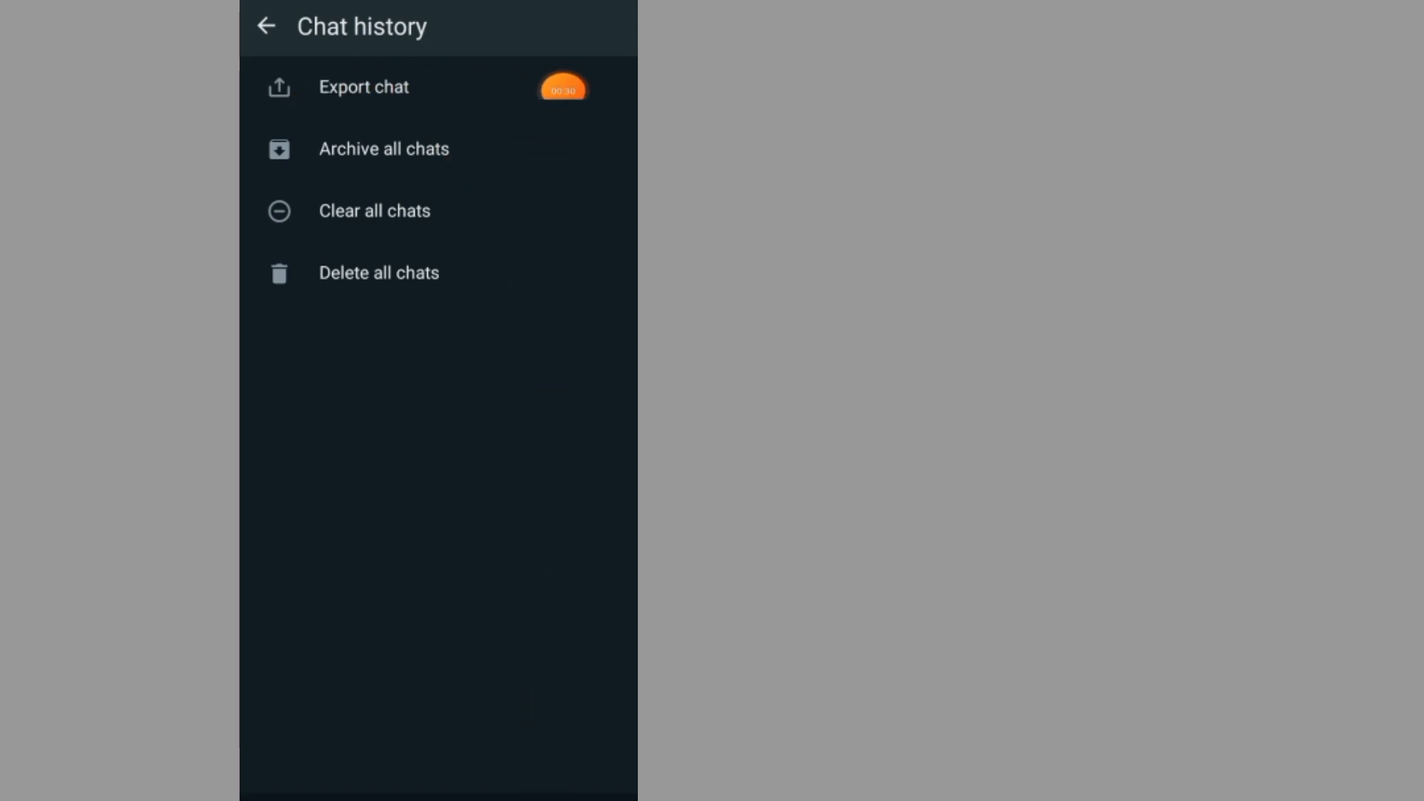
pyautogui.click(363, 87)
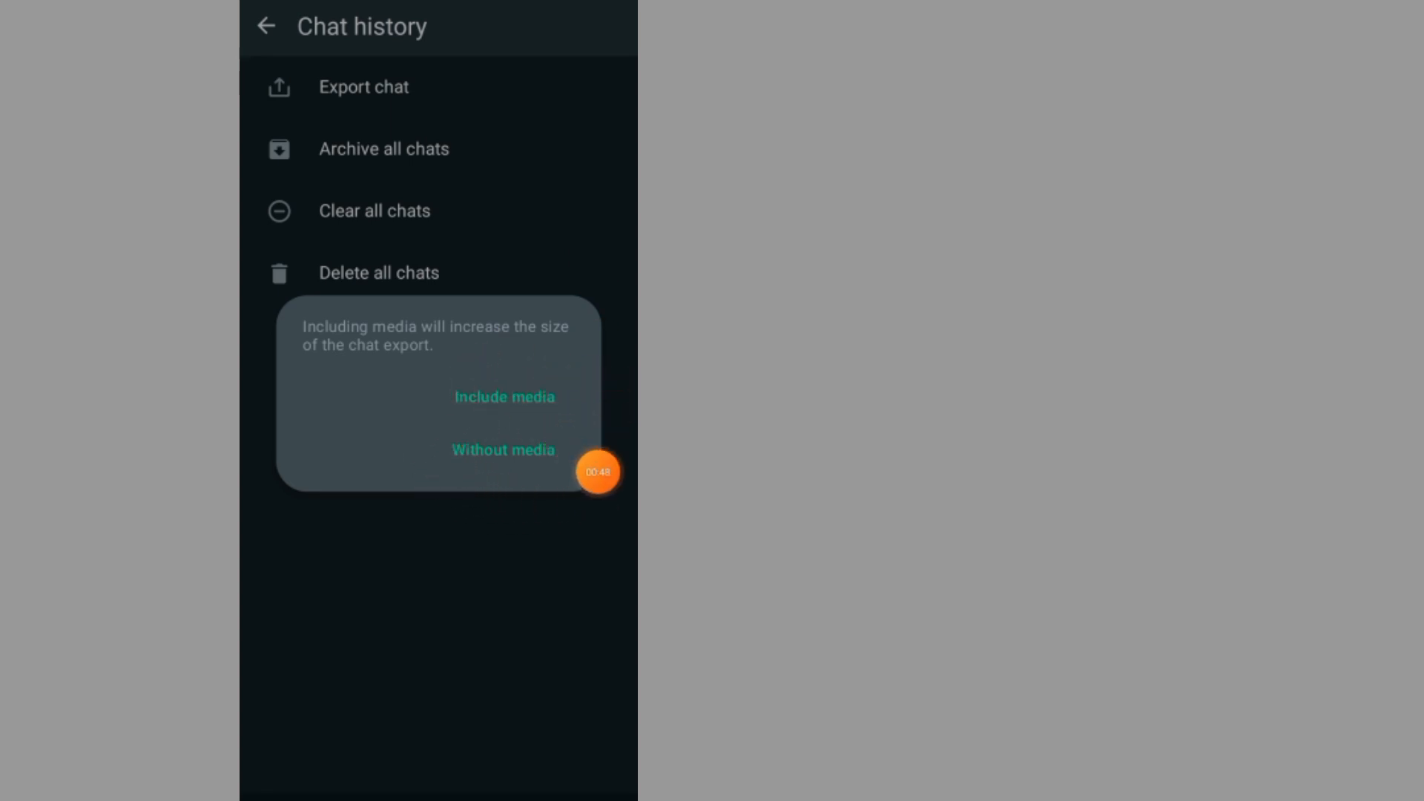
pyautogui.moveTo(612, 417)
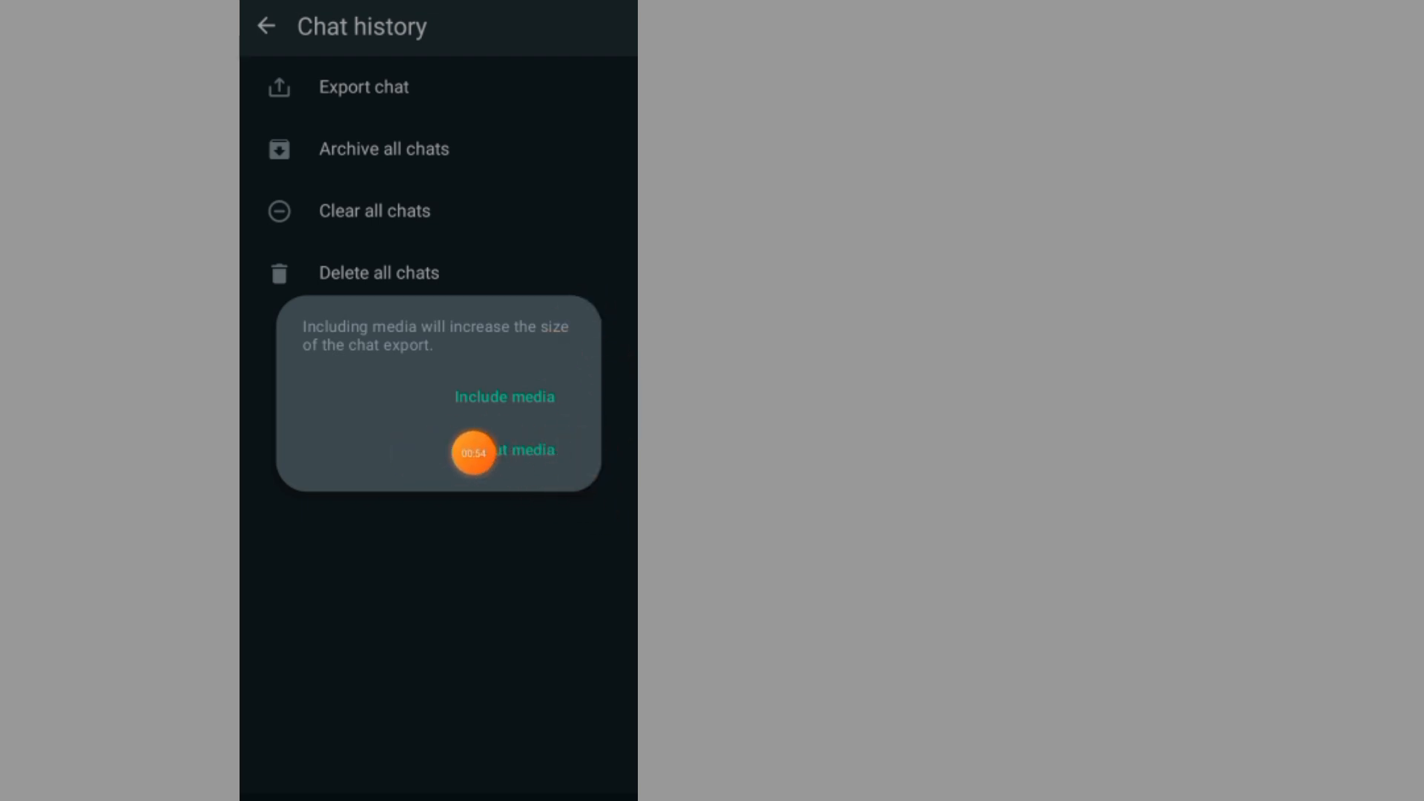
# - Choose Without media so the exported chat appears in the share sheet
pyautogui.click(516, 450)
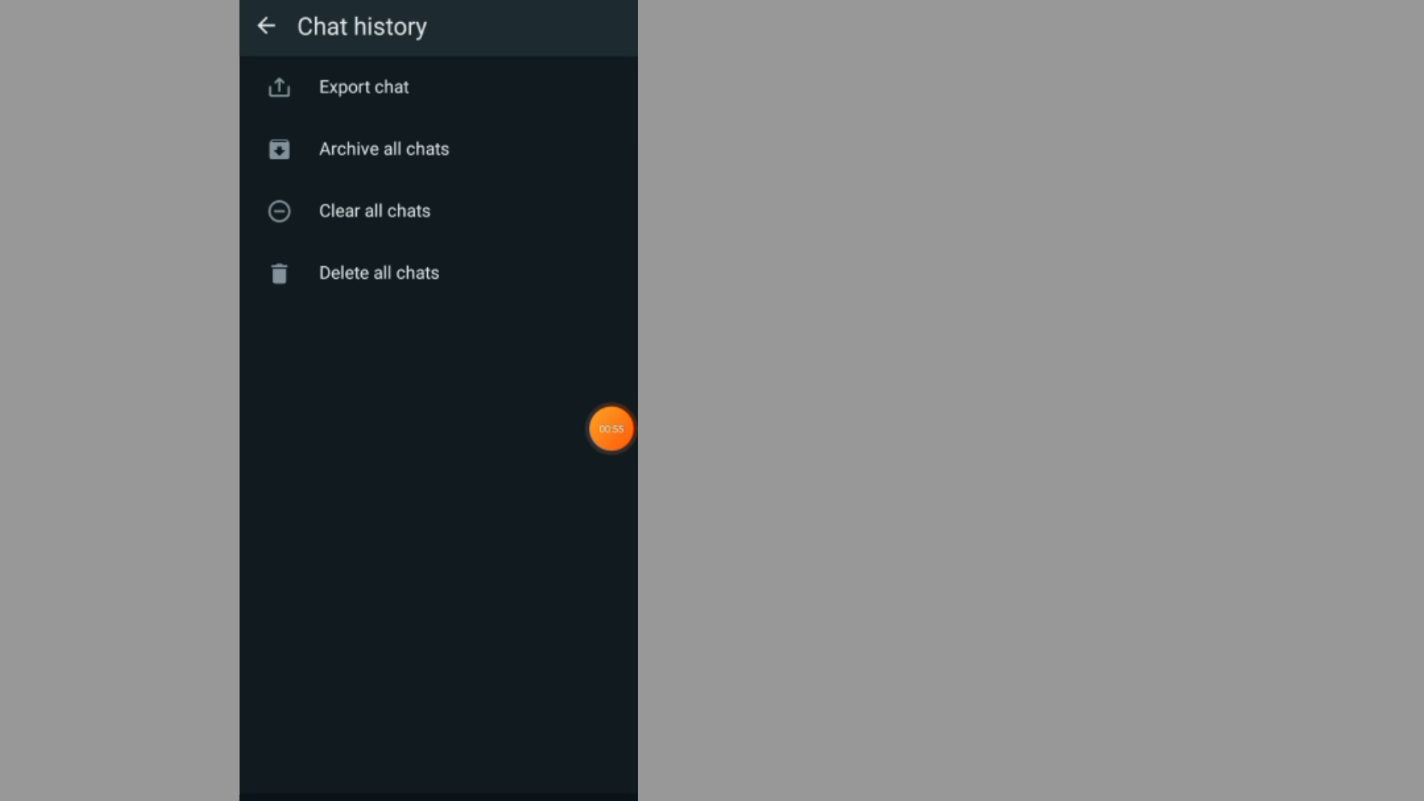
pyautogui.click(364, 86)
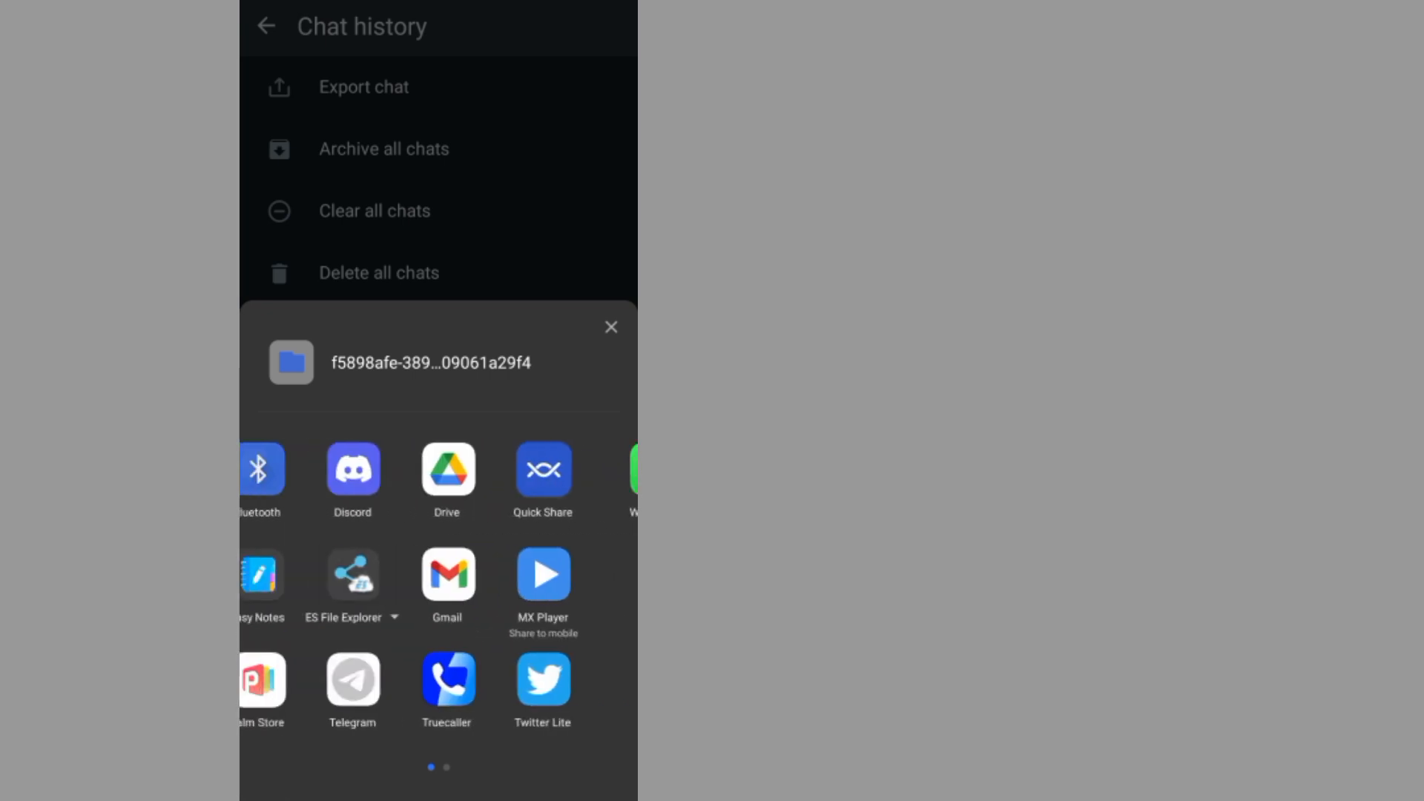
# - Share the exported TXT file via WhatsApp, addressed to My Number (You)
pyautogui.hscroll(-3)
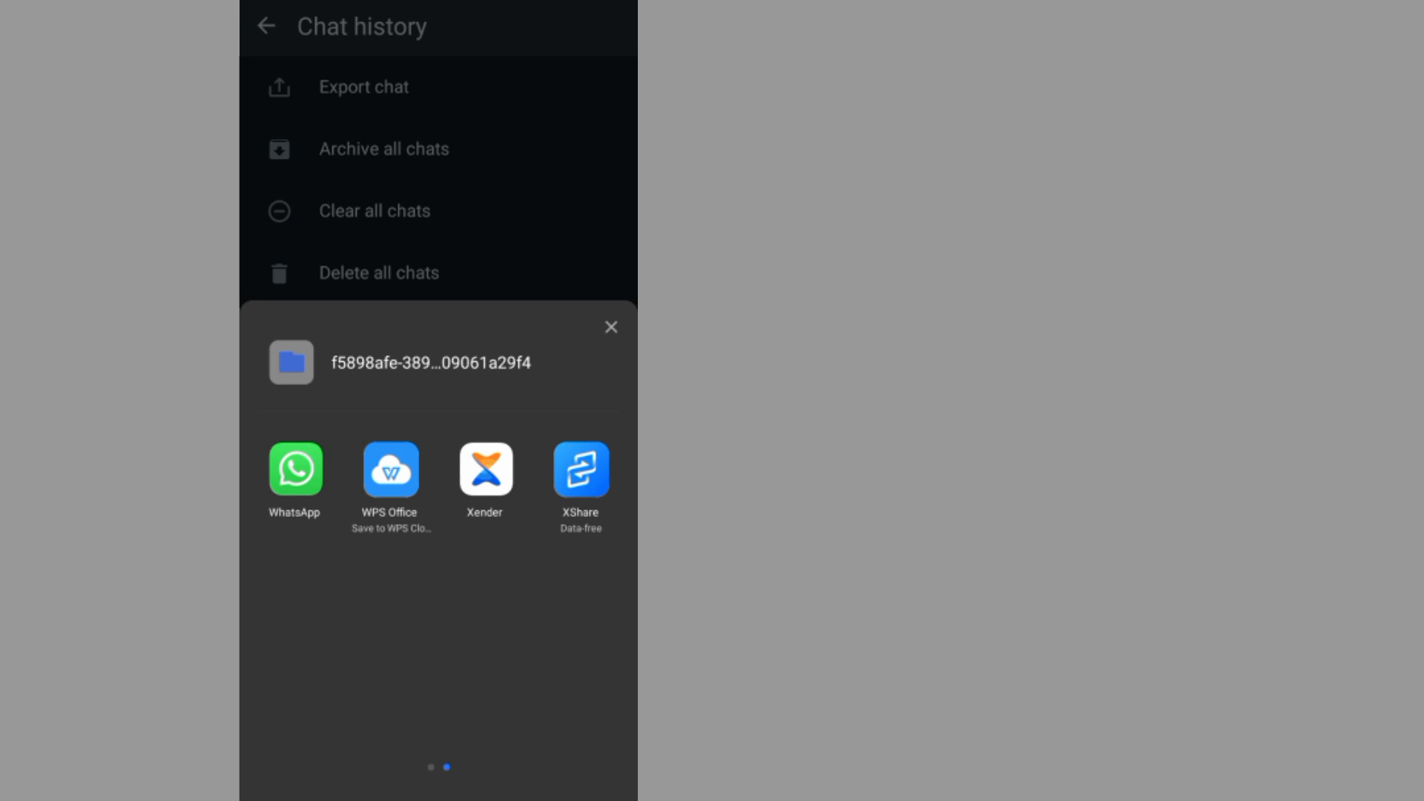
pyautogui.click(294, 469)
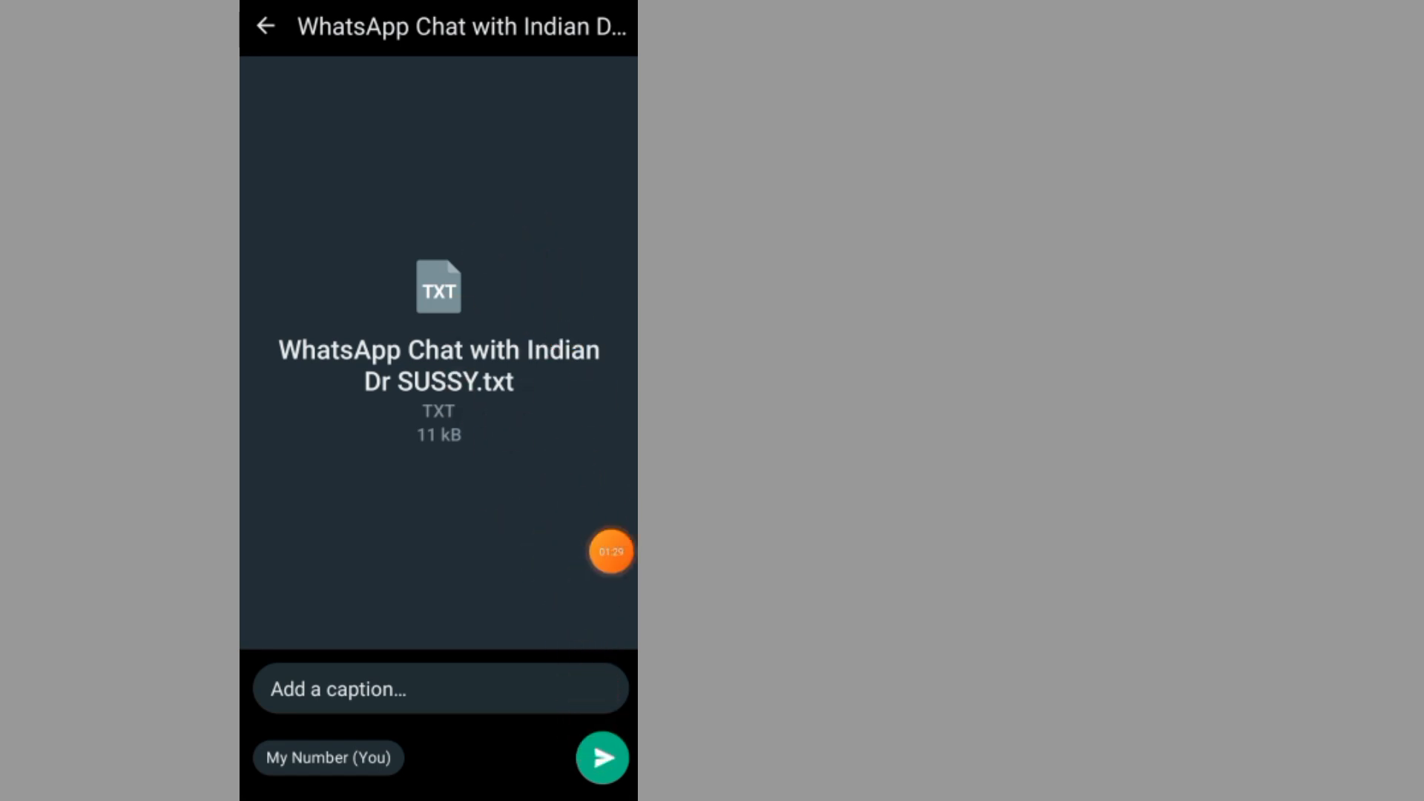
# - Send the 'WhatsApp Chat with Indian Dr SUSSY.txt' file to My Number (You)
pyautogui.click(604, 757)
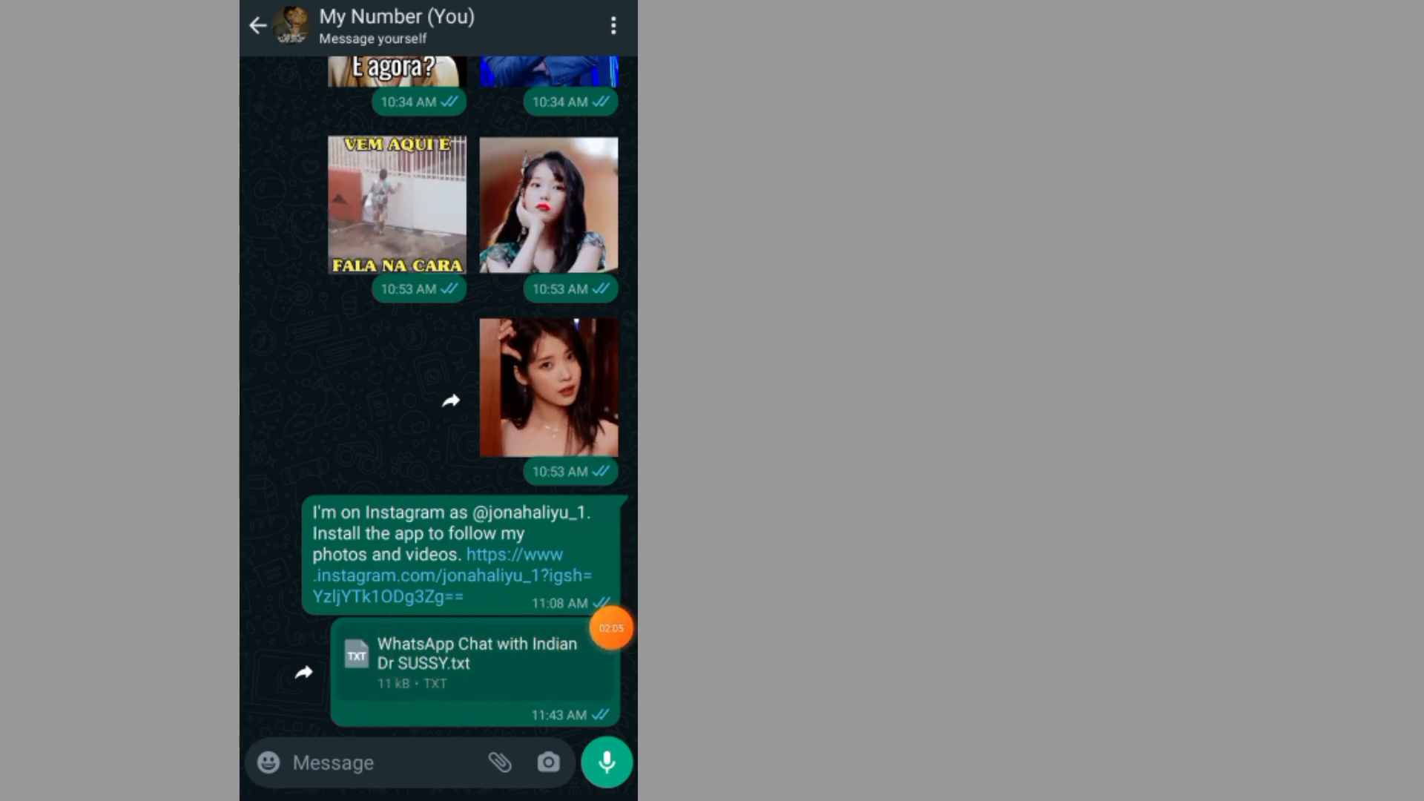
# - Open the sent chat TXT file and pick WPS Office to view it
pyautogui.click(478, 654)
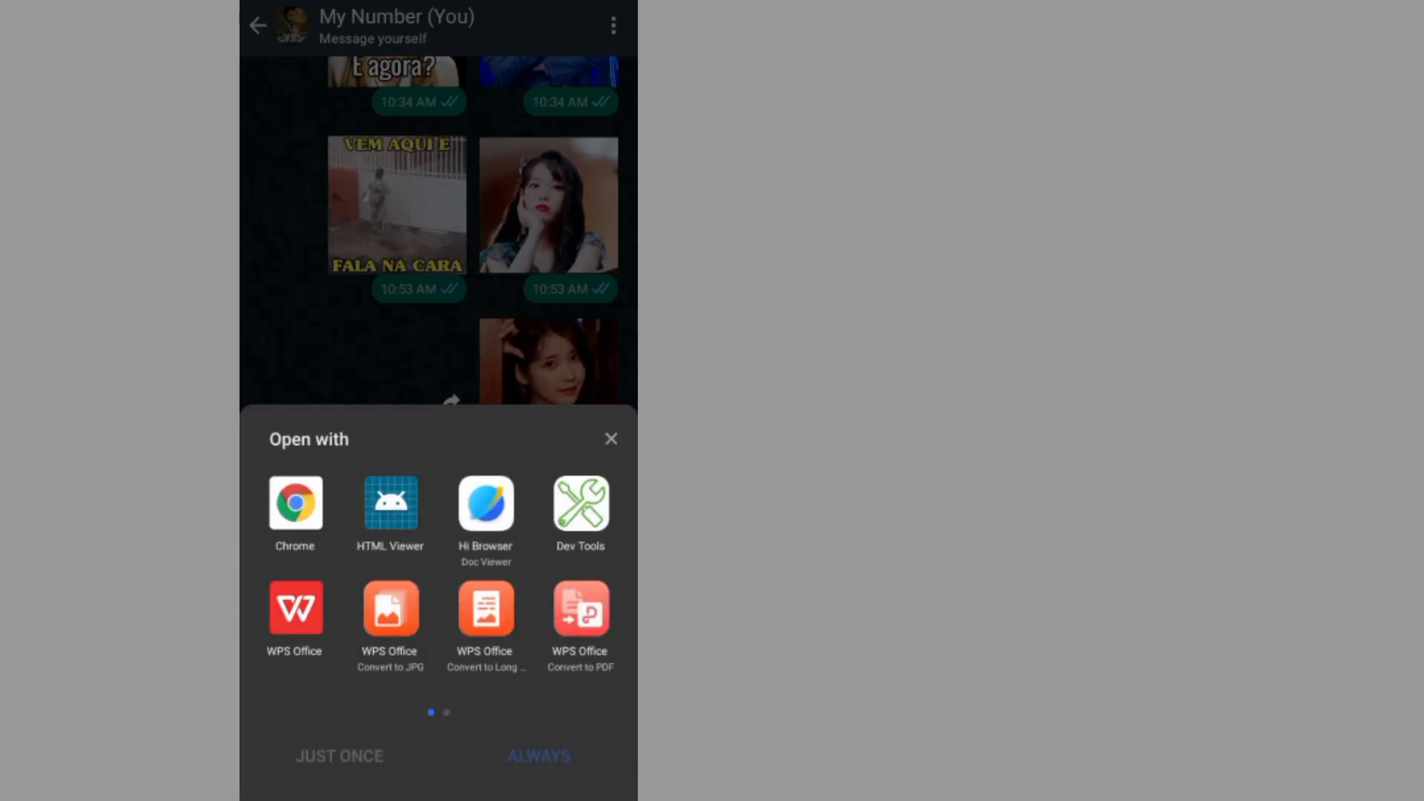
pyautogui.click(294, 608)
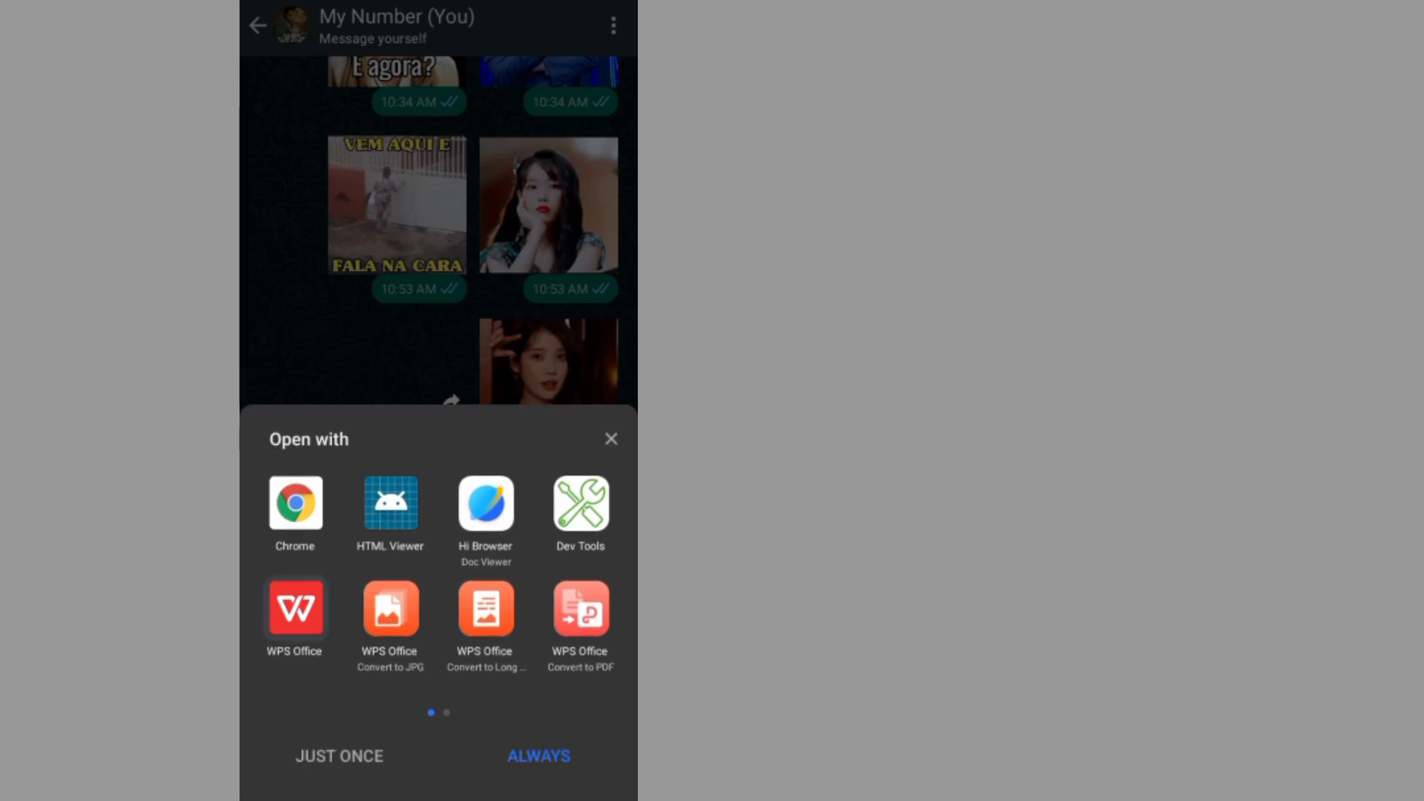